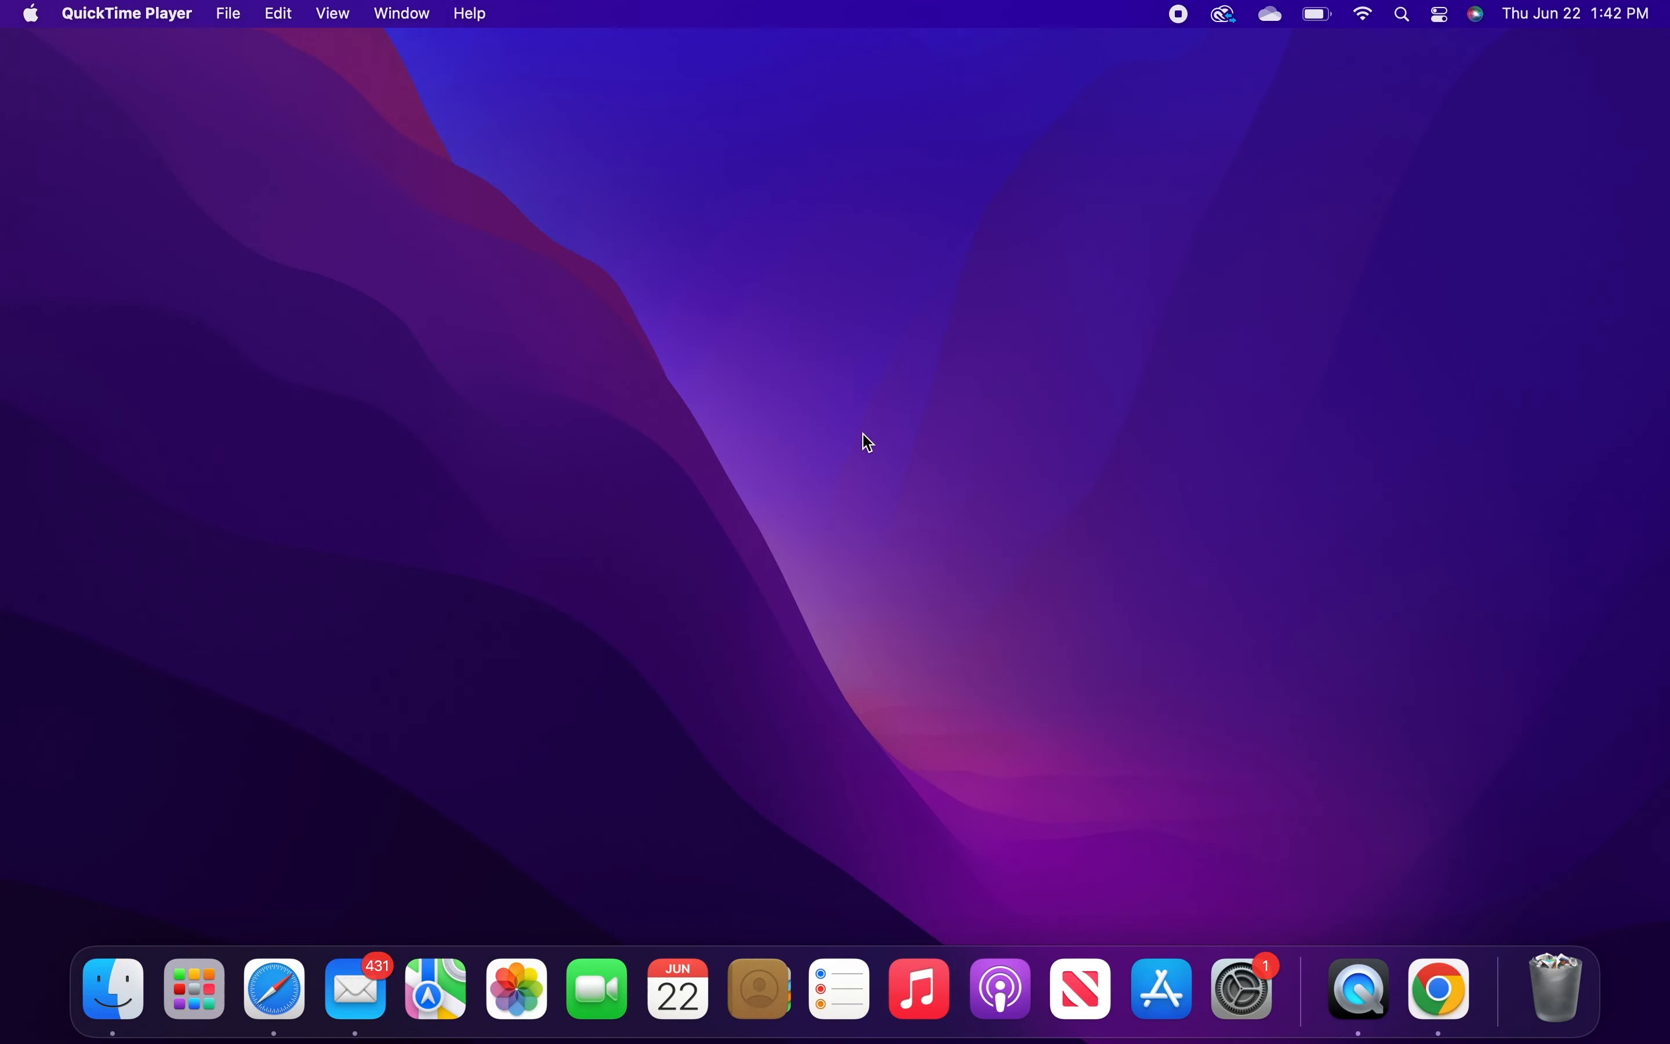
- Launch Safari and navigate to openai.com's Introducing ChatGPT page via 'cha'
click(272, 993)
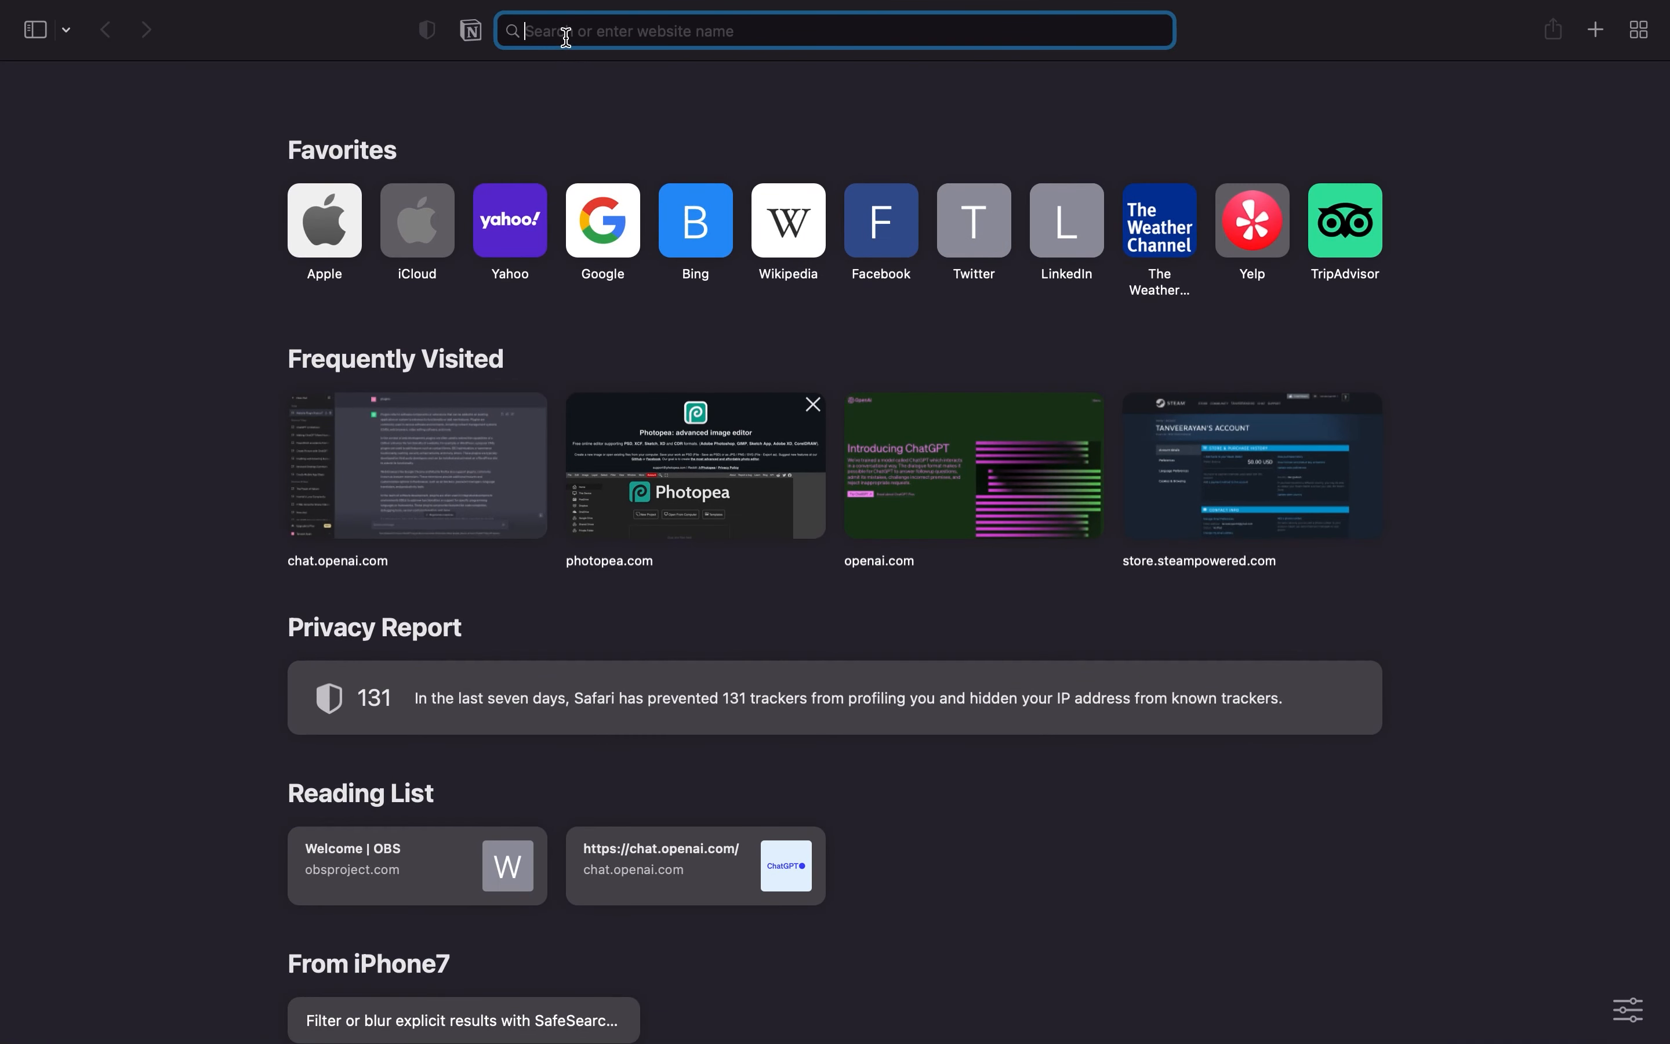
text(cha)
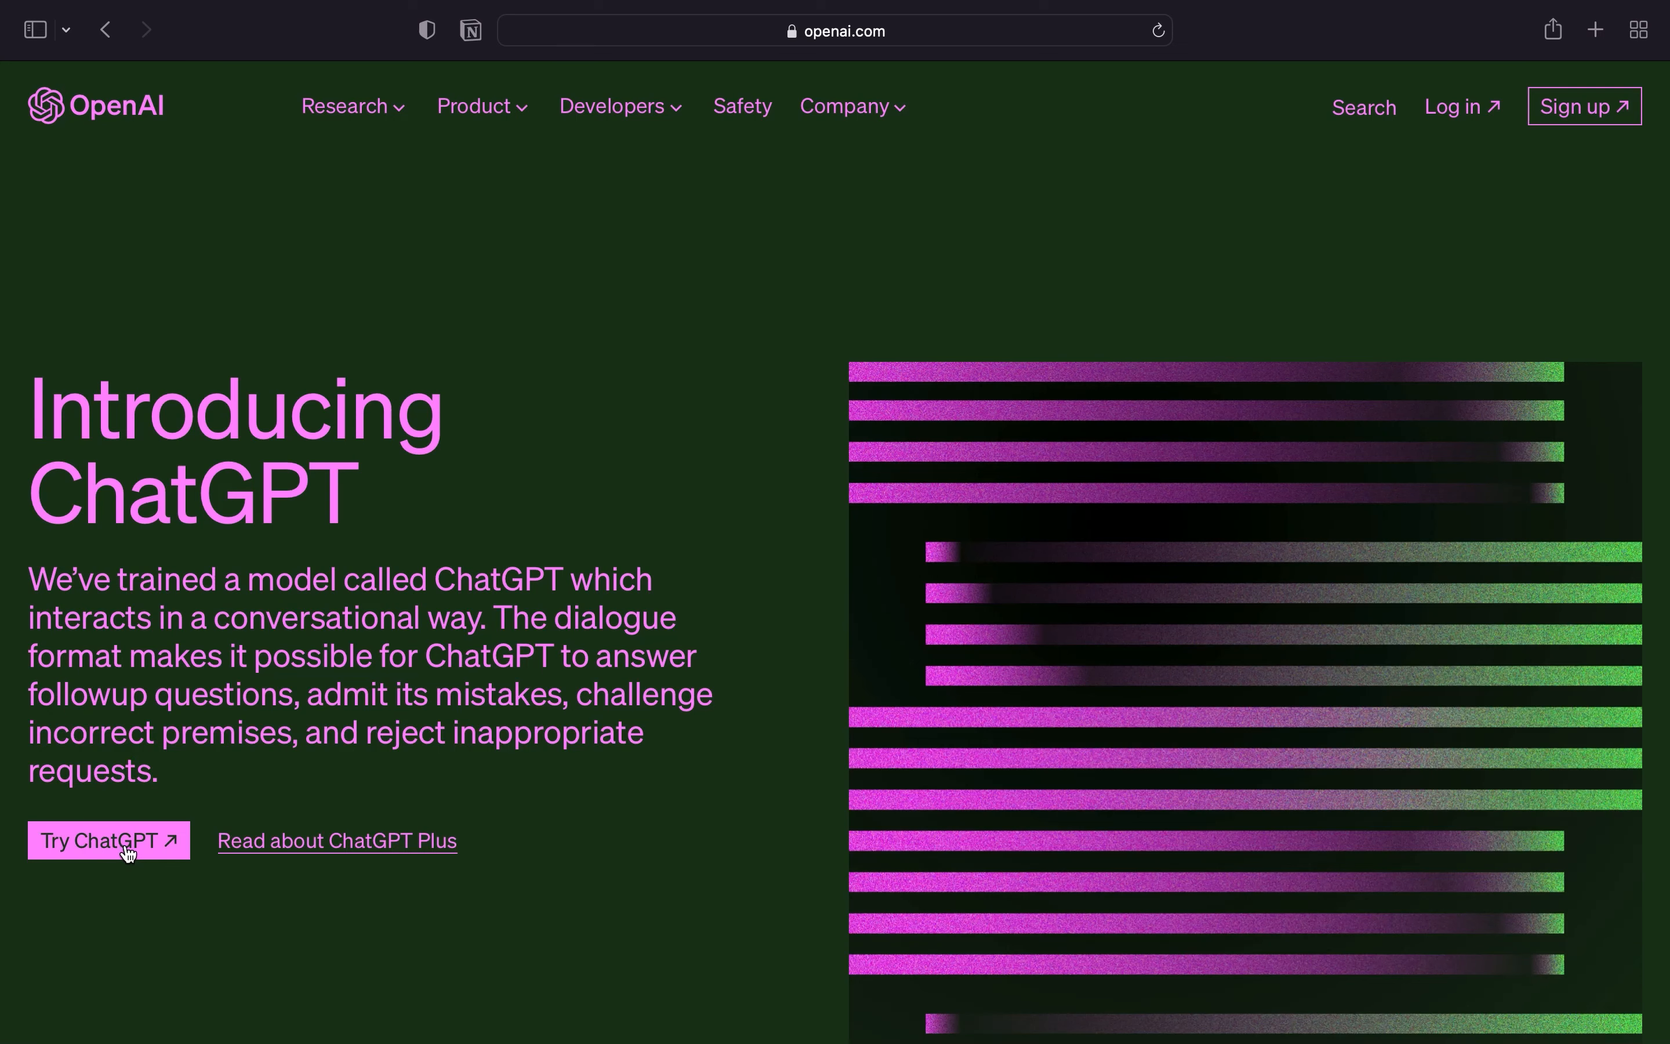
- Use Try ChatGPT to get a numbered answer to 'how to set up GPT 3'
click(108, 840)
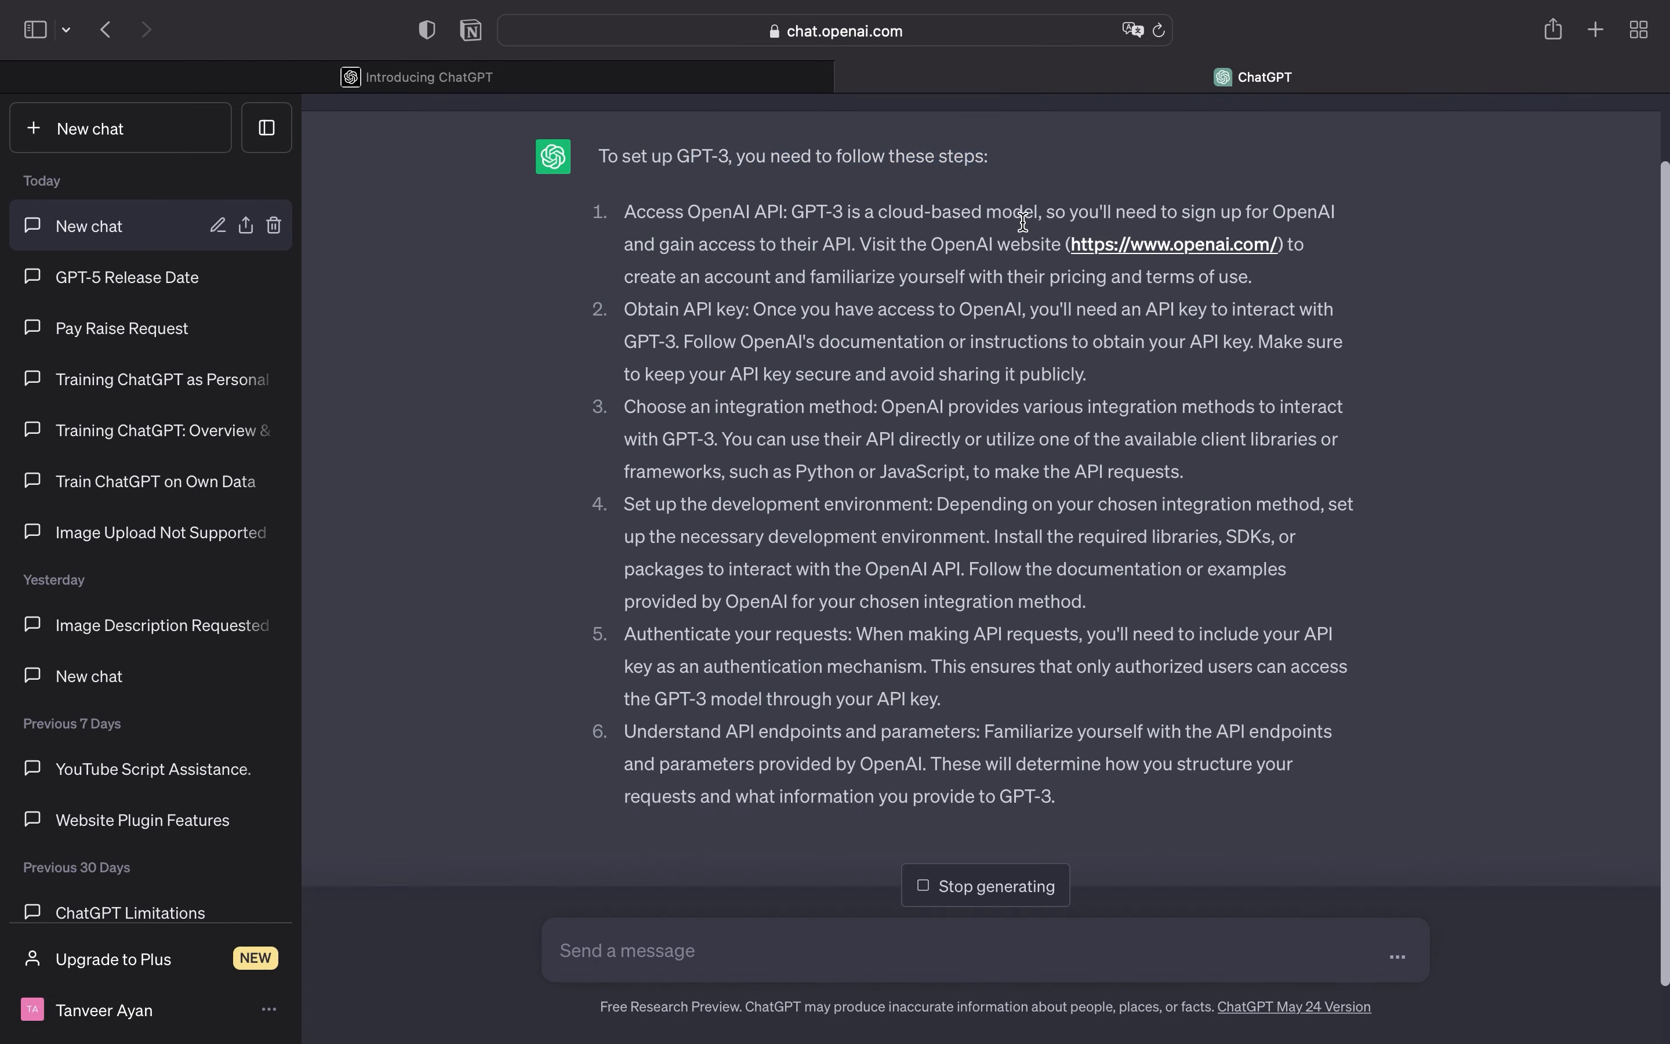
scroll(down, 3)
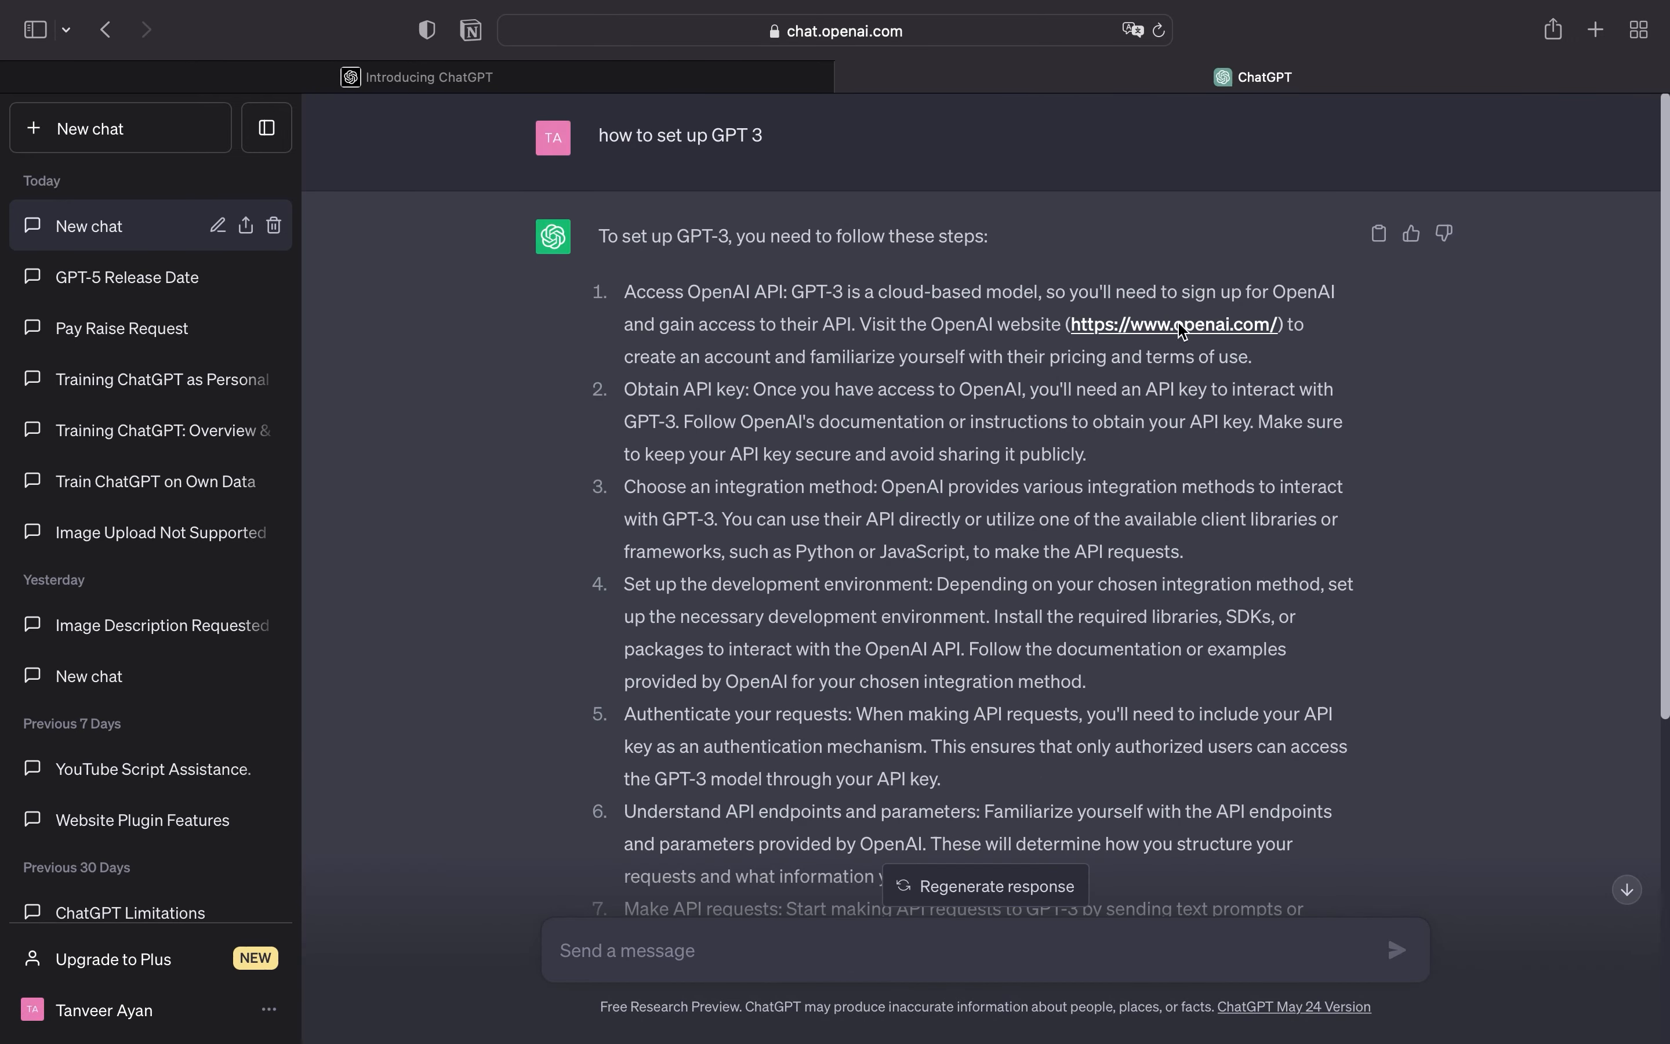
- Follow step 1's openai.com link and reach the 'Create your account' sign-up page
click(1176, 325)
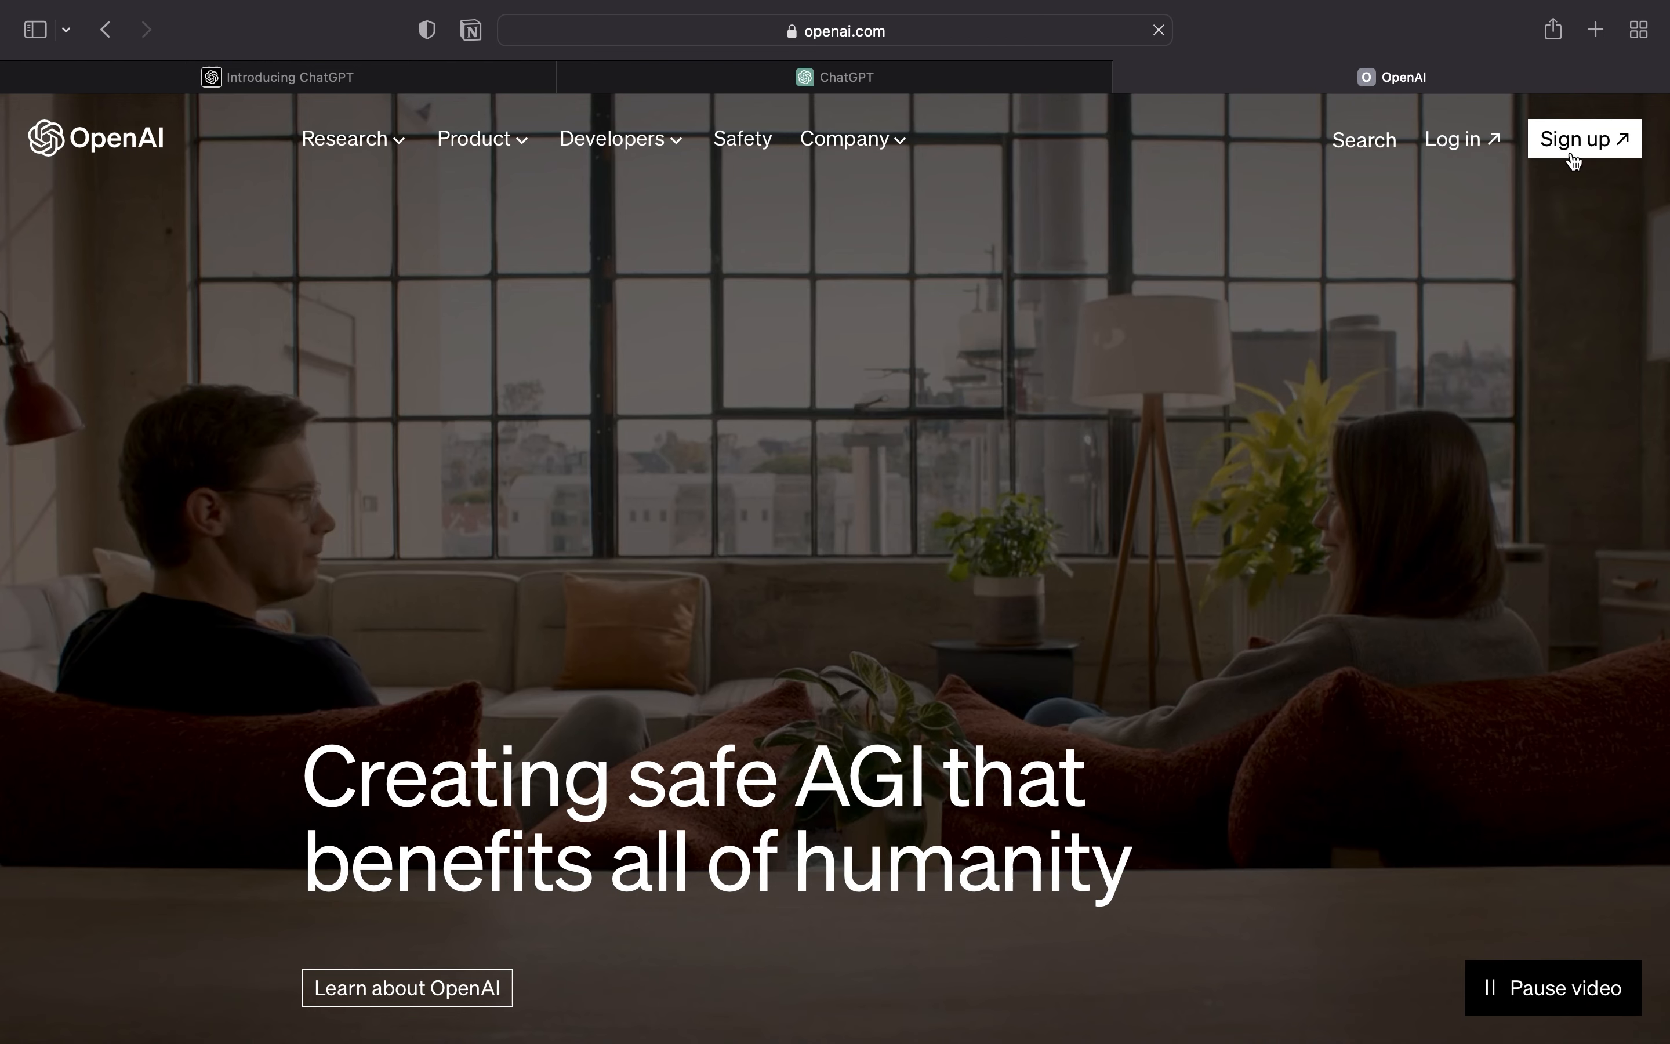
click(1585, 138)
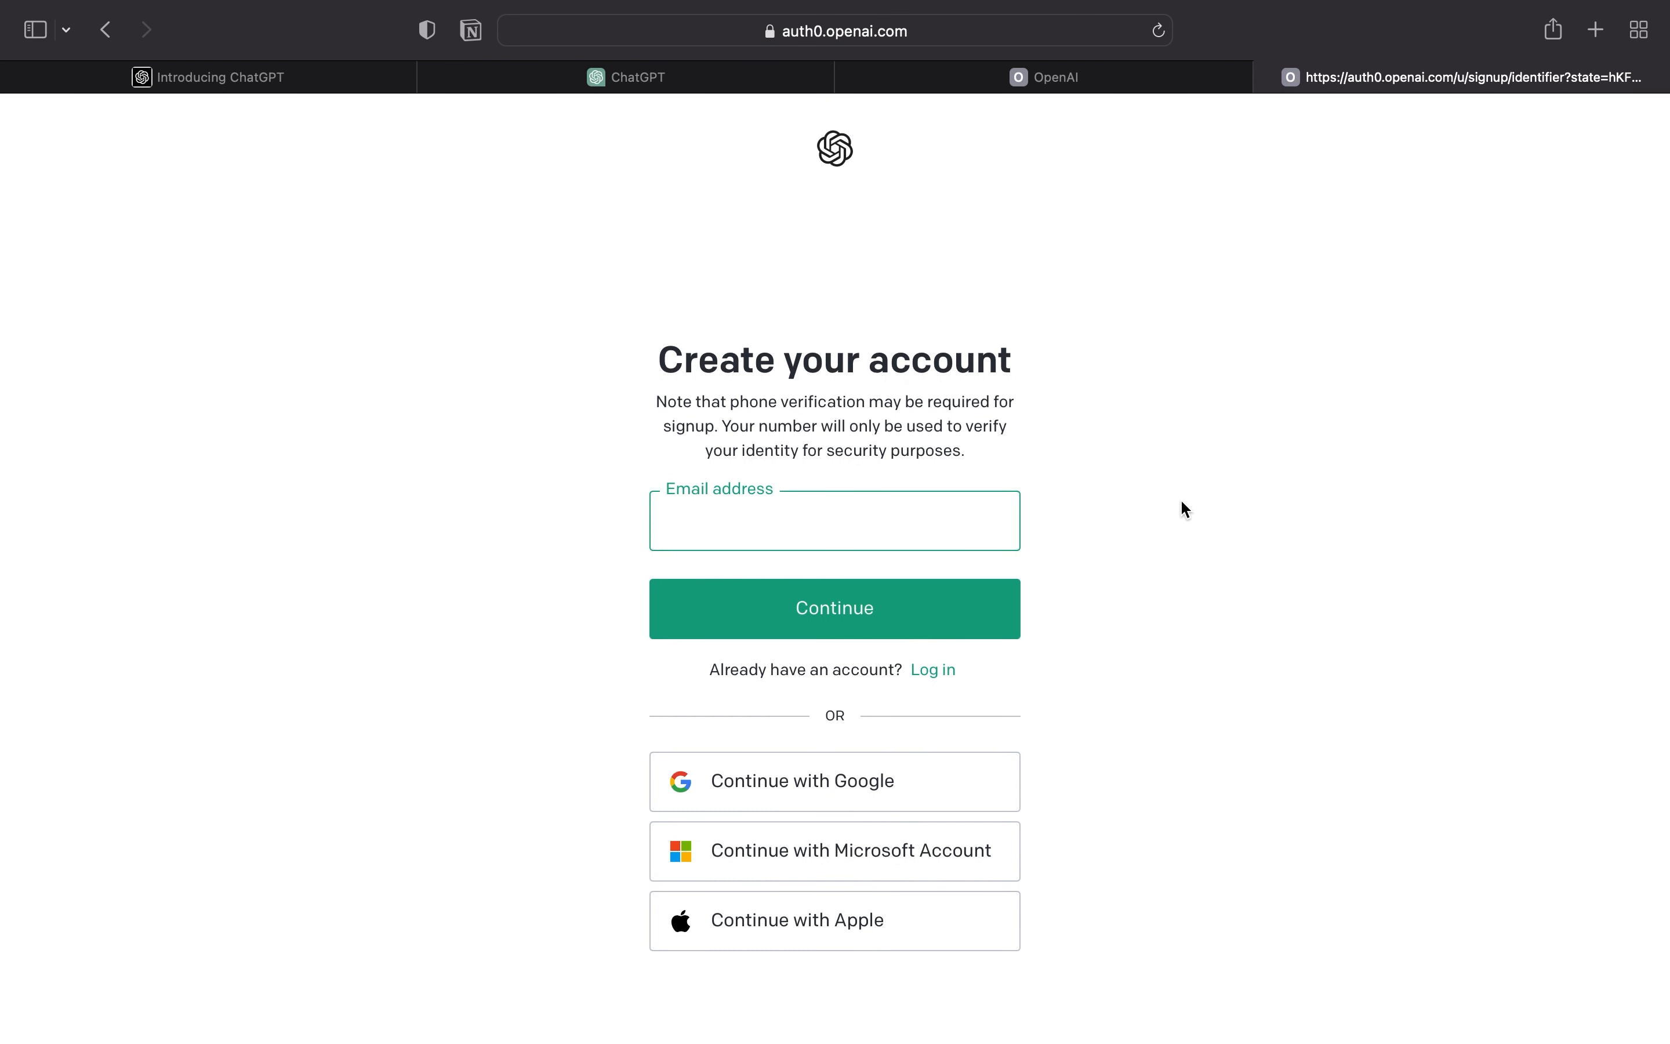
mouse_move(1130, 601)
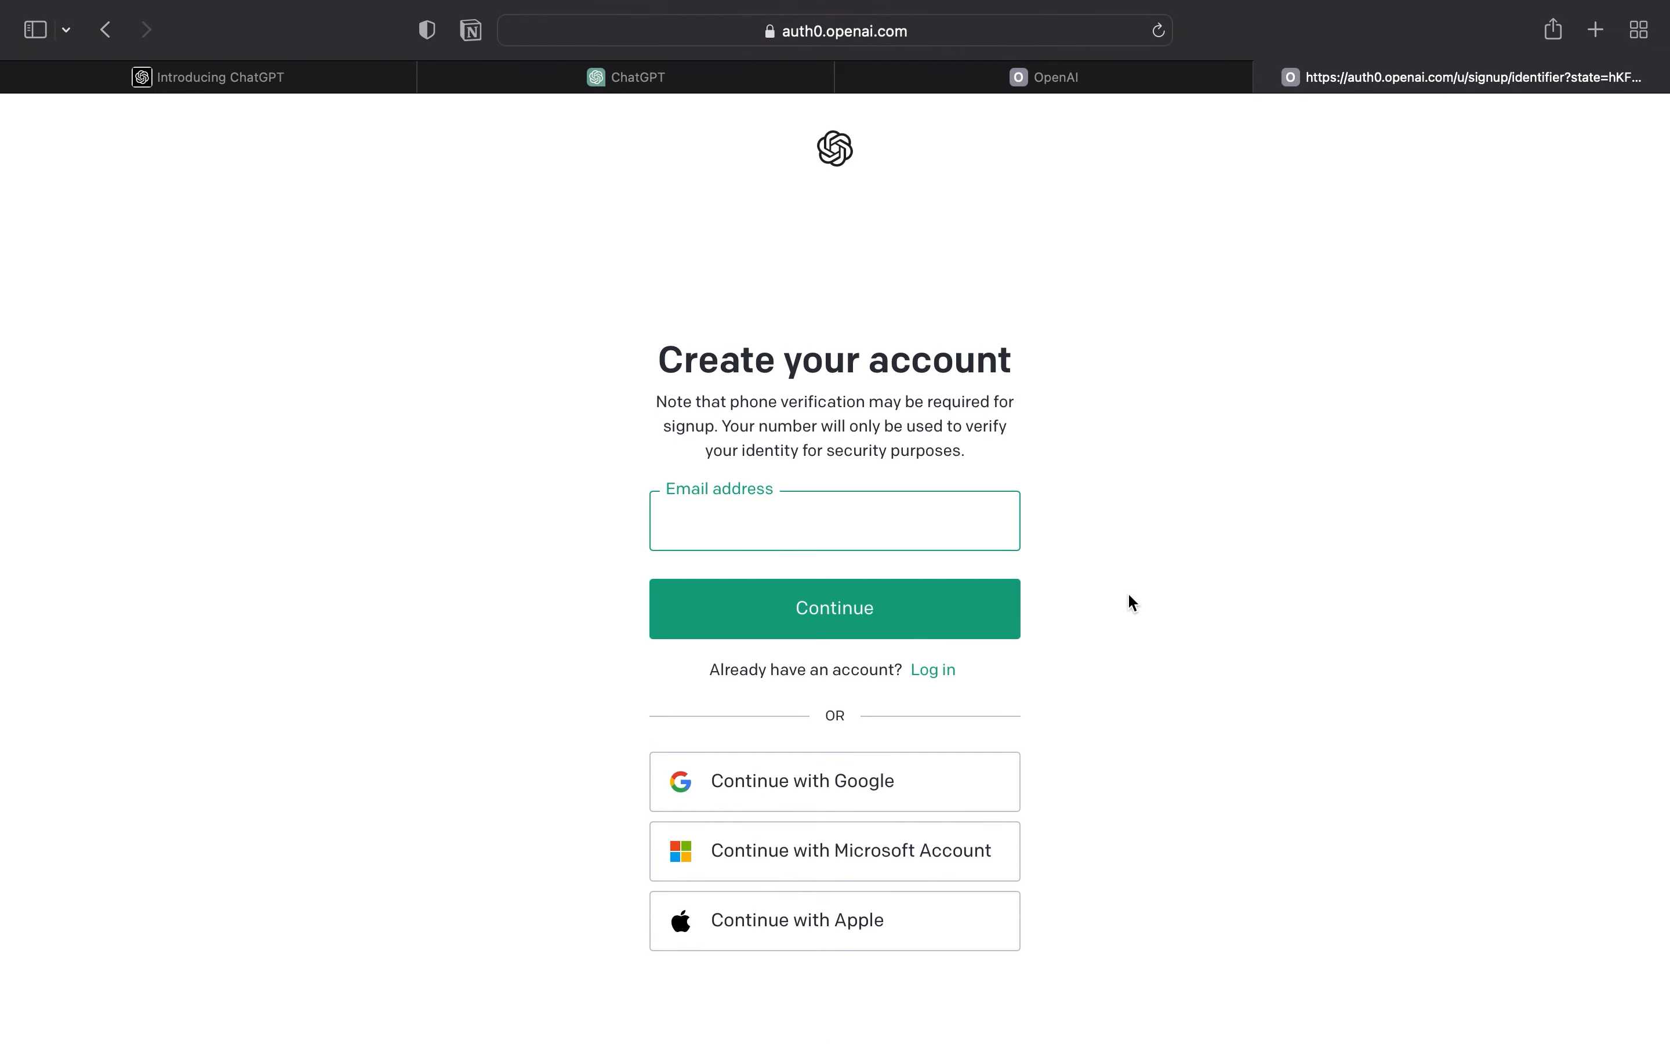
- Return to the ChatGPT tab and read the GPT-3 setup answer through step 8 and its documentation advice
click(640, 77)
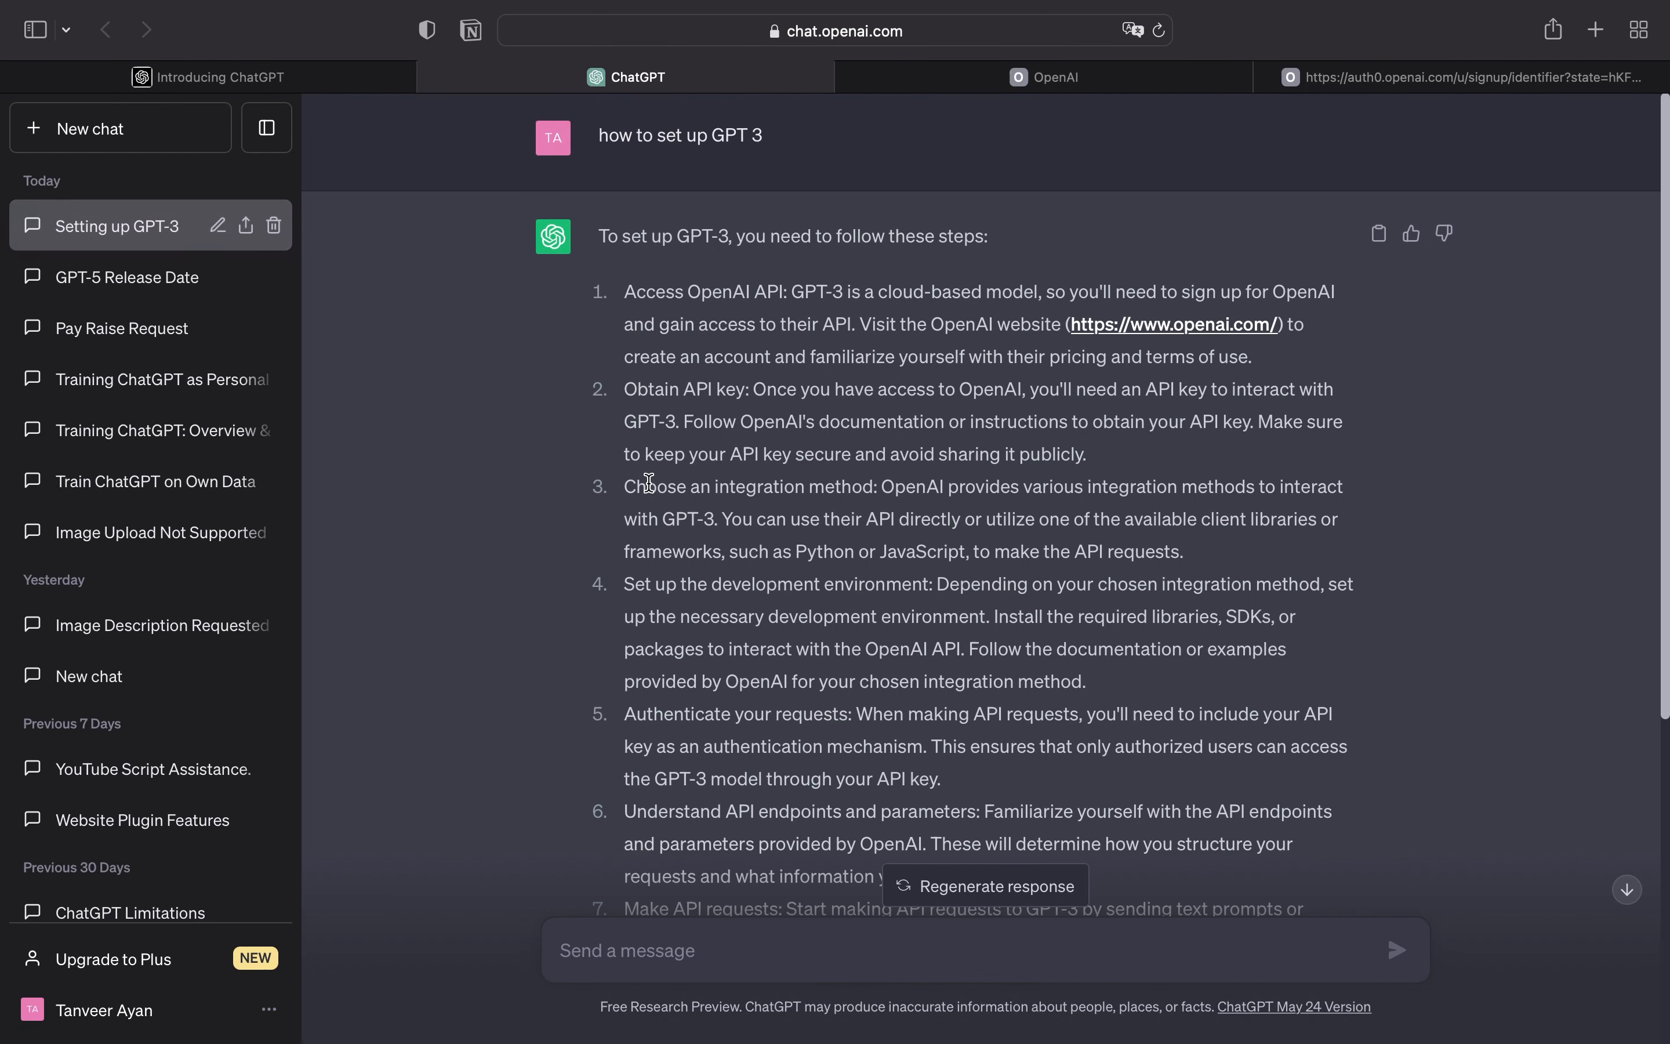
drag(626, 389, 1087, 453)
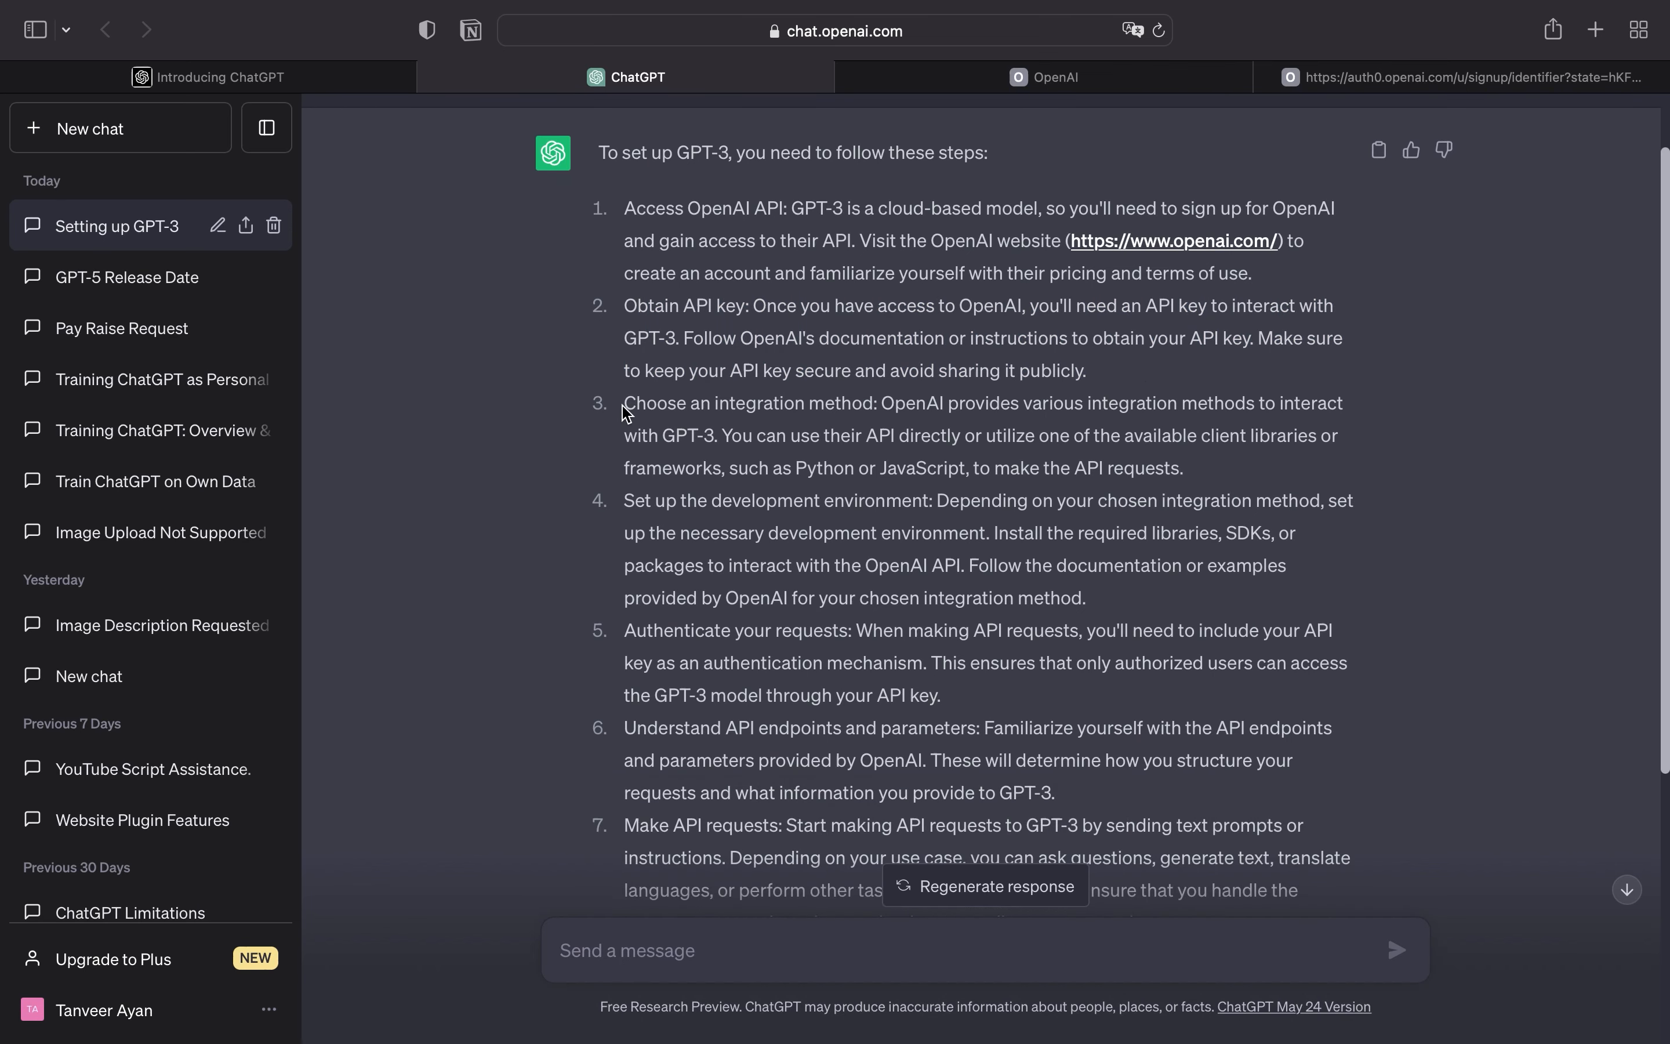
mouse_move(1207, 485)
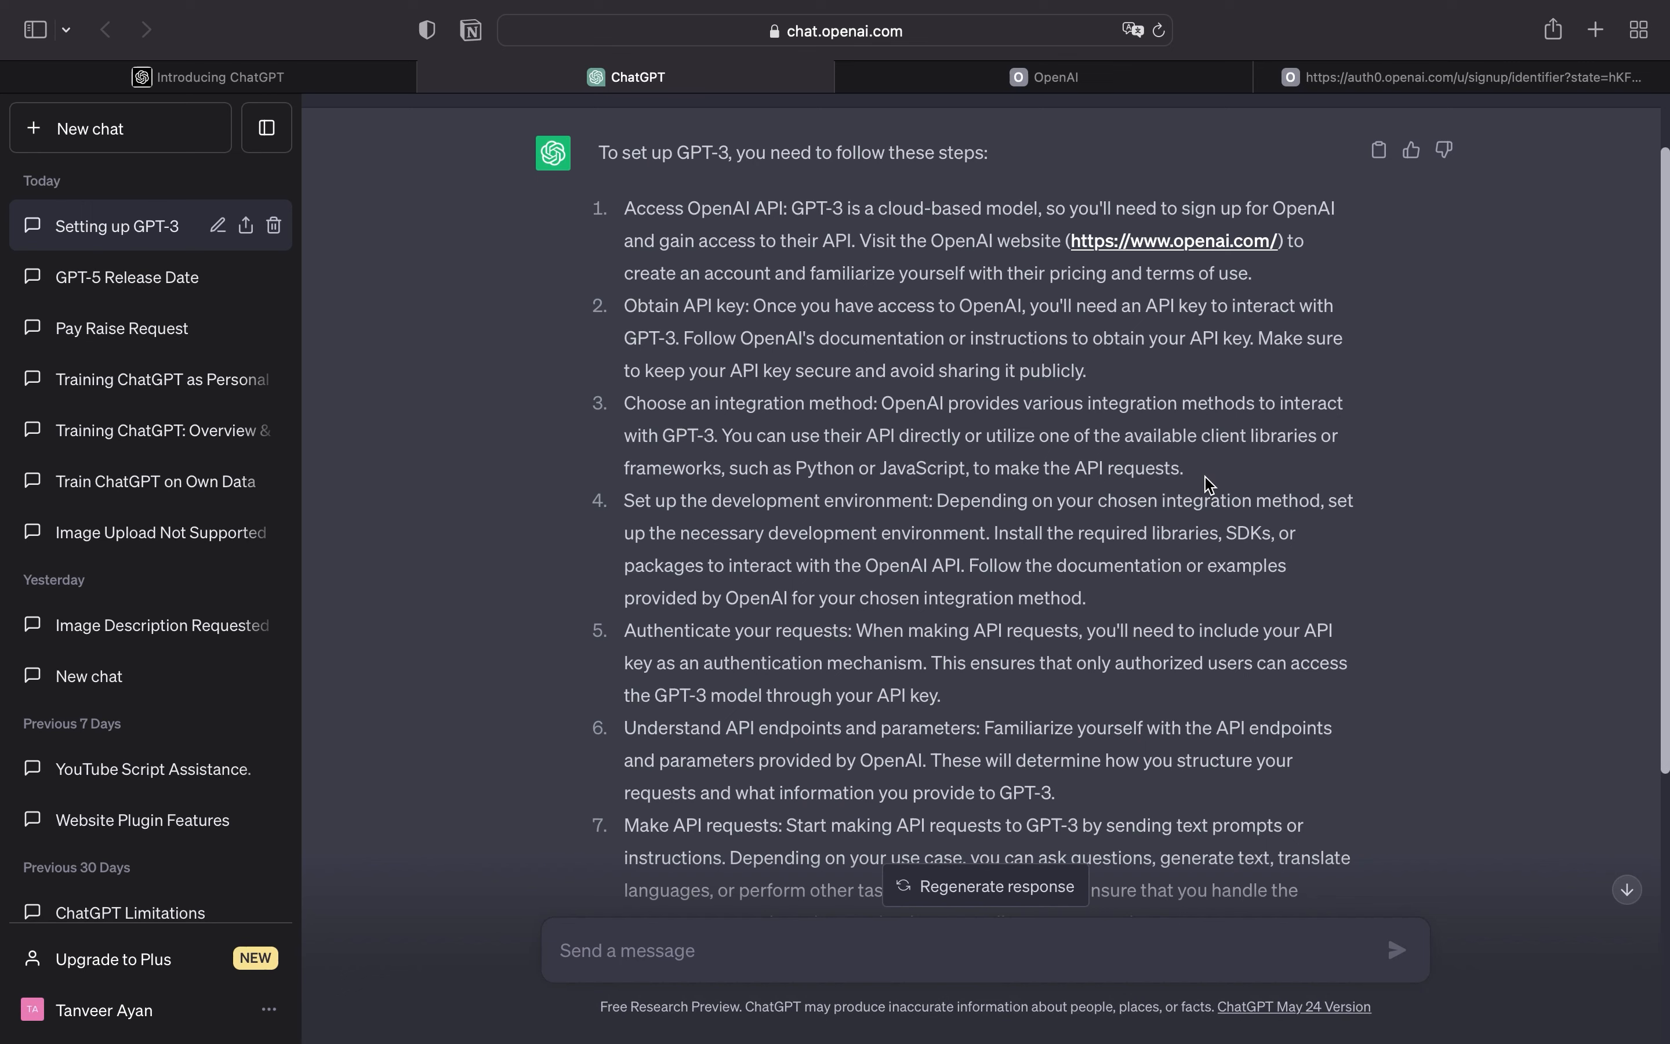
scroll(down, 3)
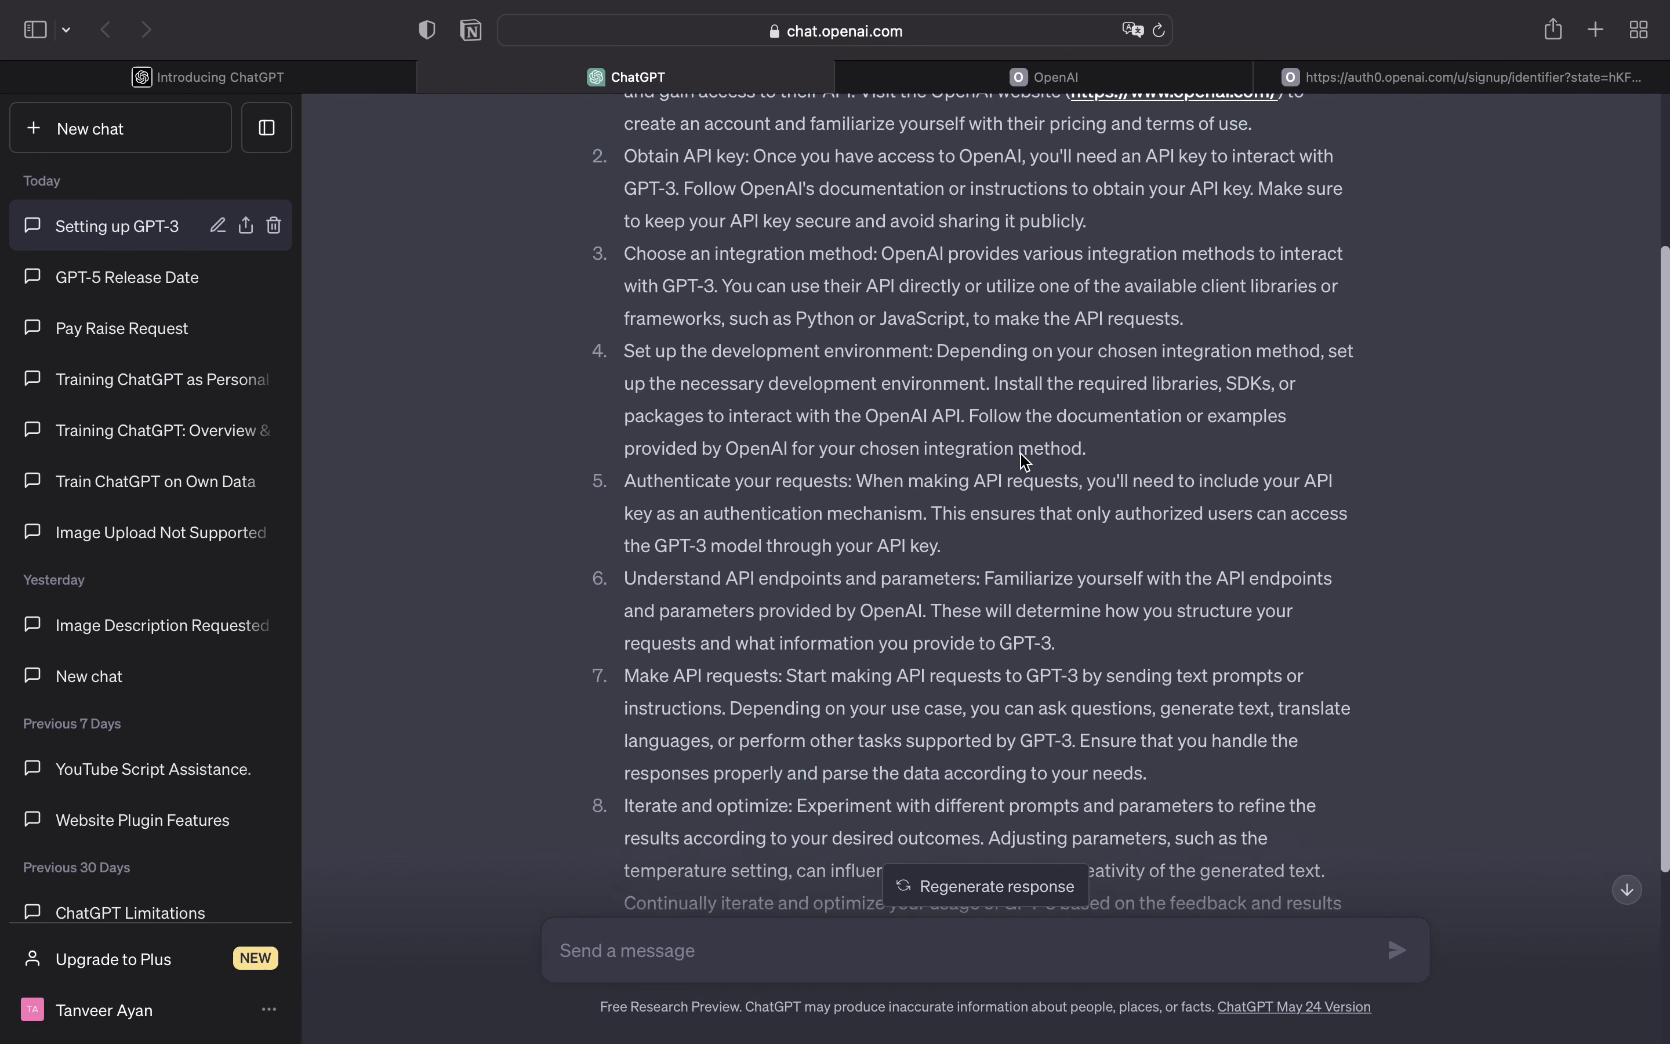
scroll(down, 3)
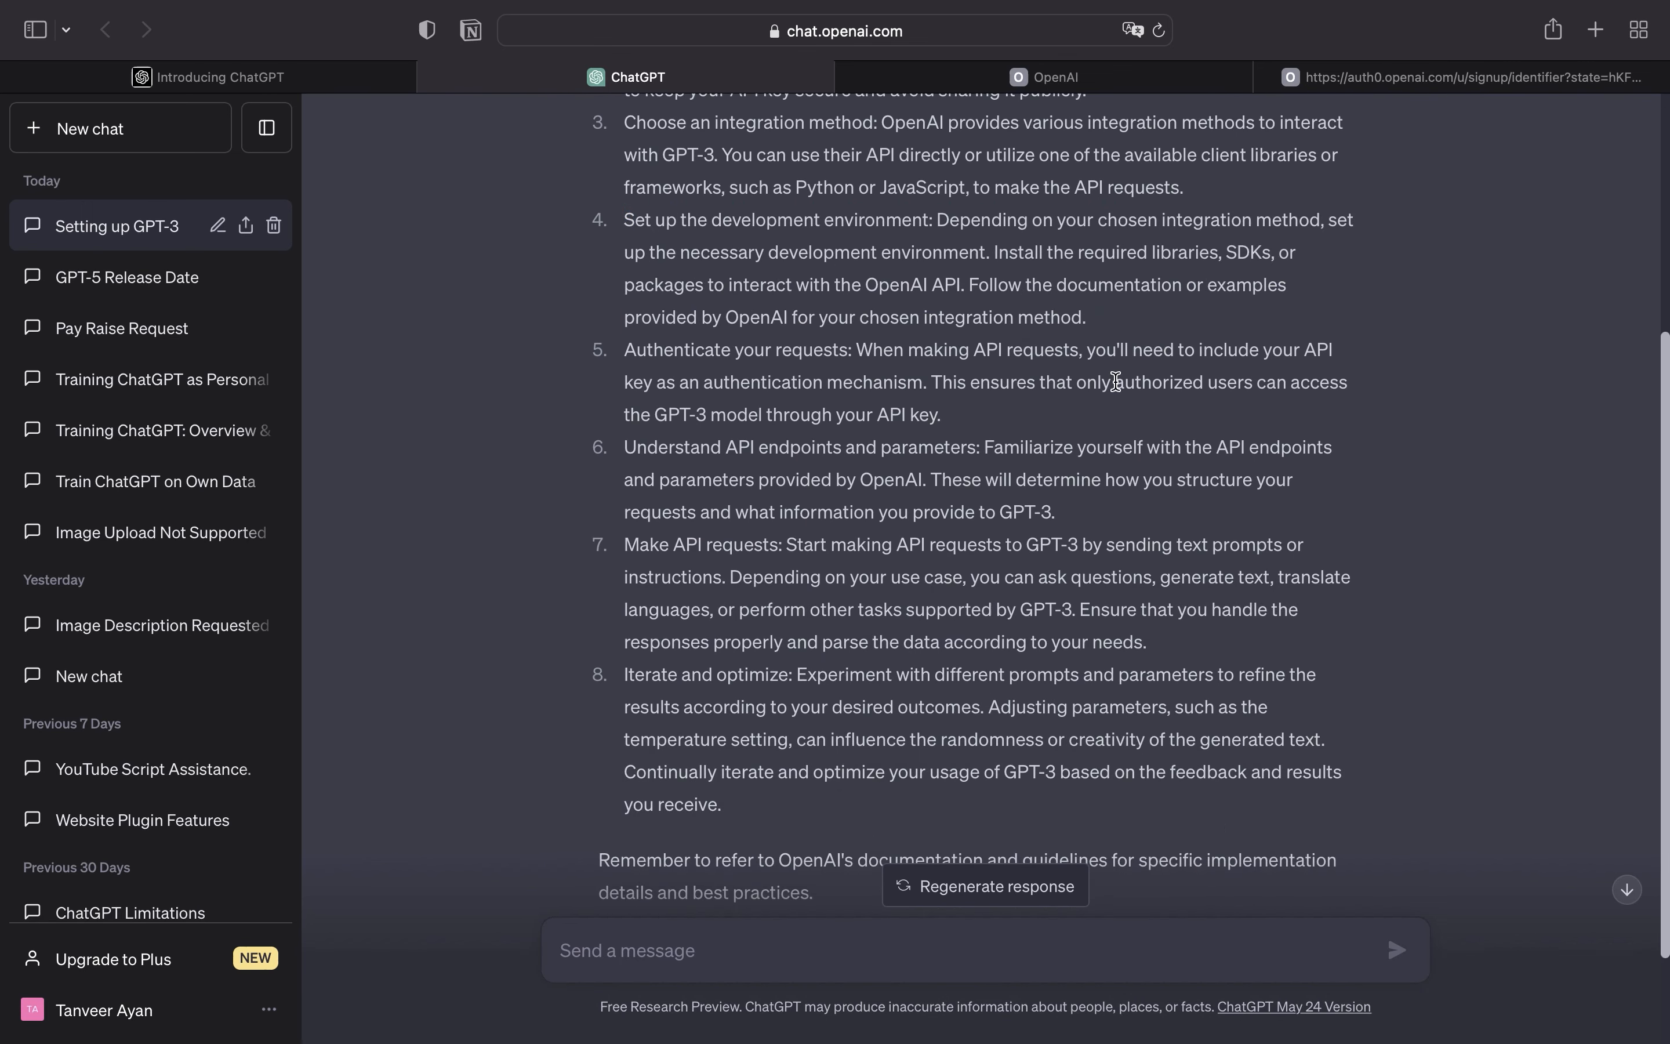
scroll(down, 3)
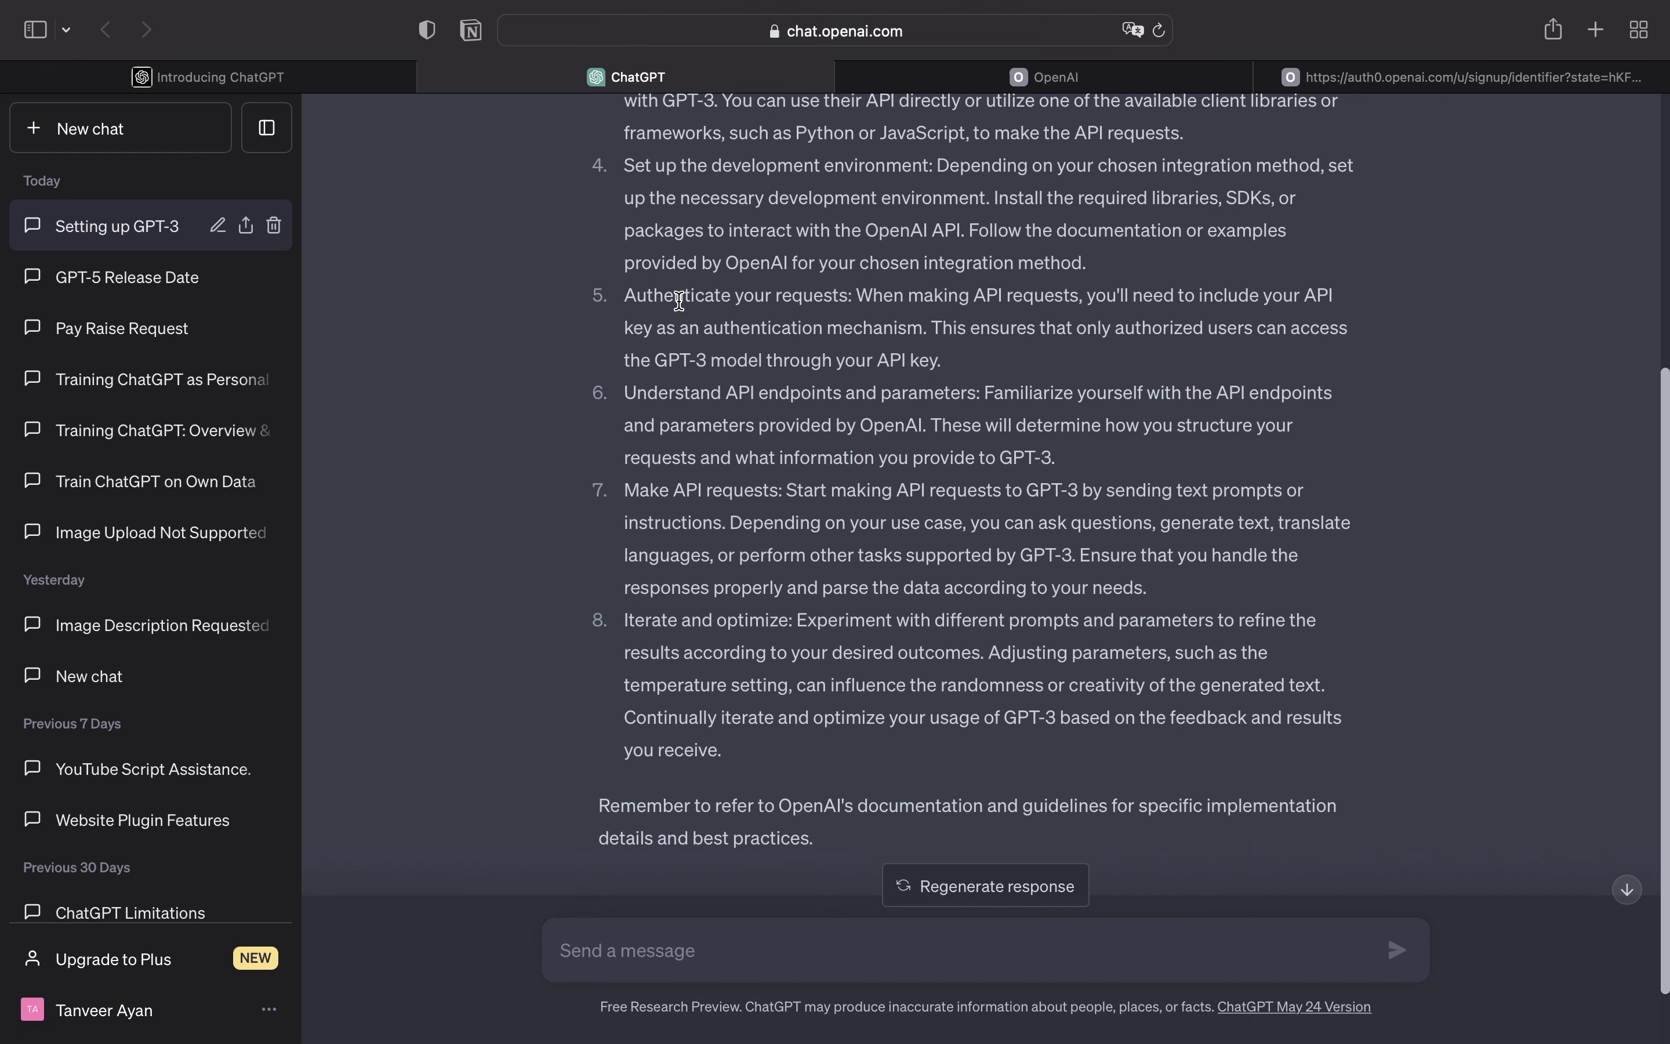
mouse_move(1028, 370)
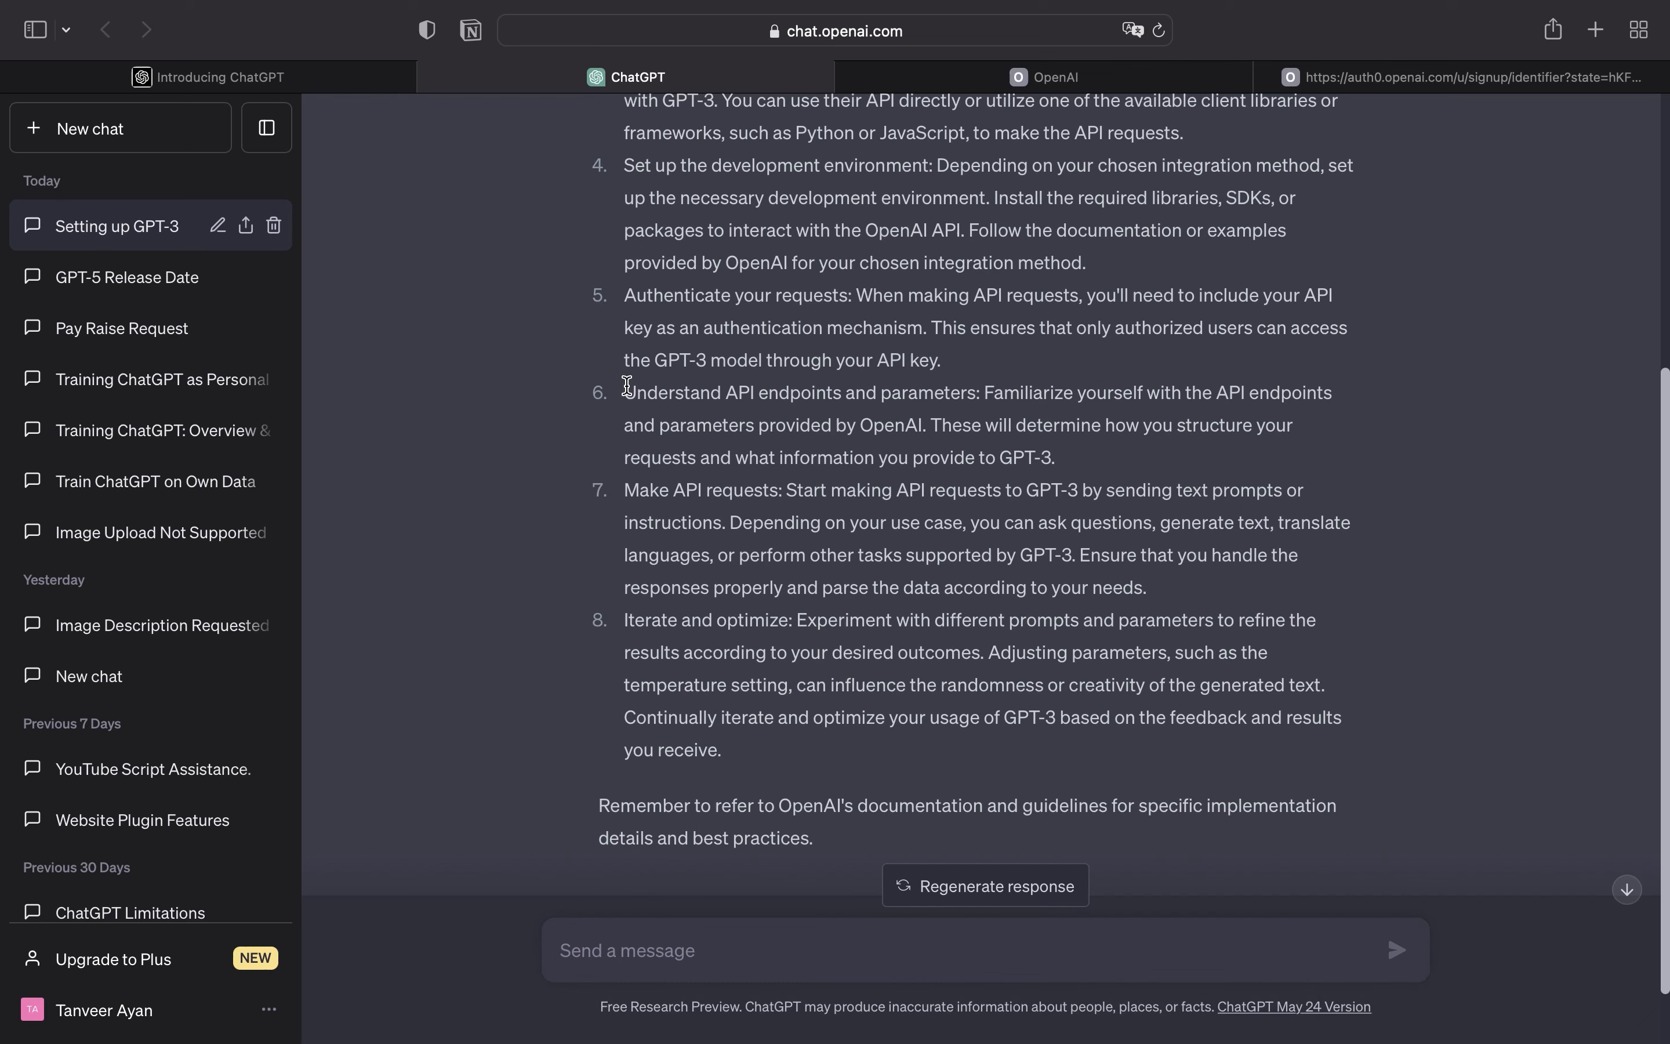
mouse_move(1127, 425)
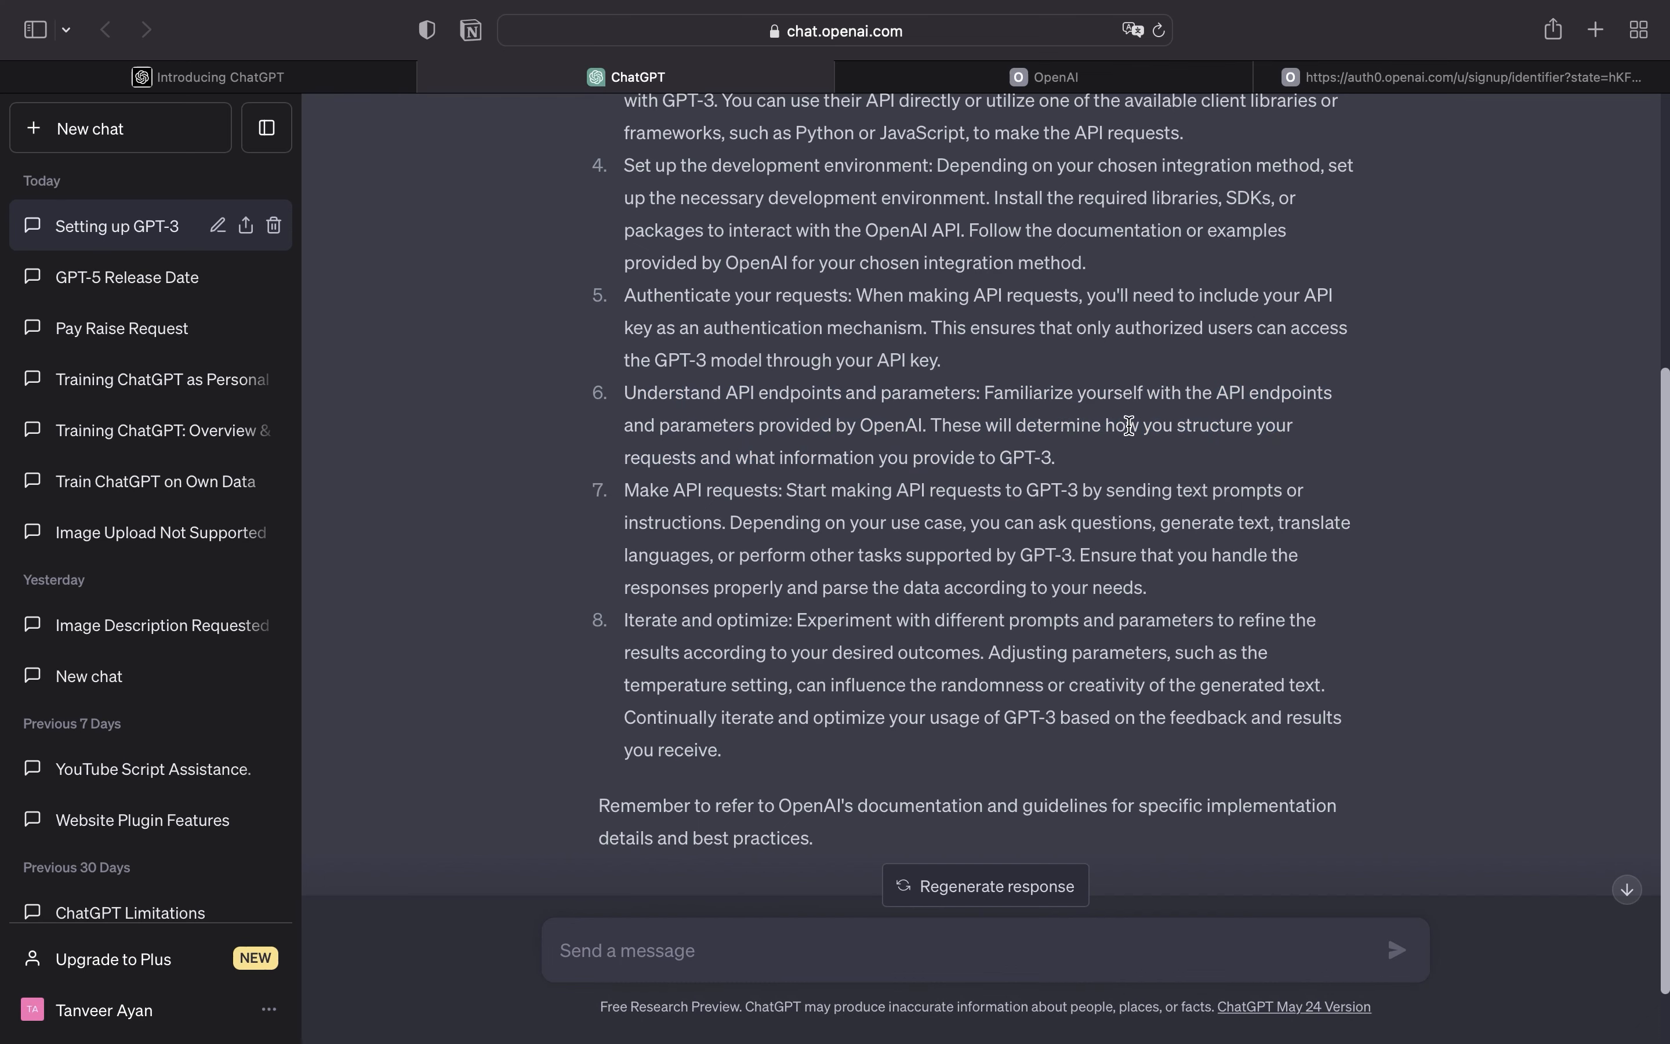
scroll(down, 3)
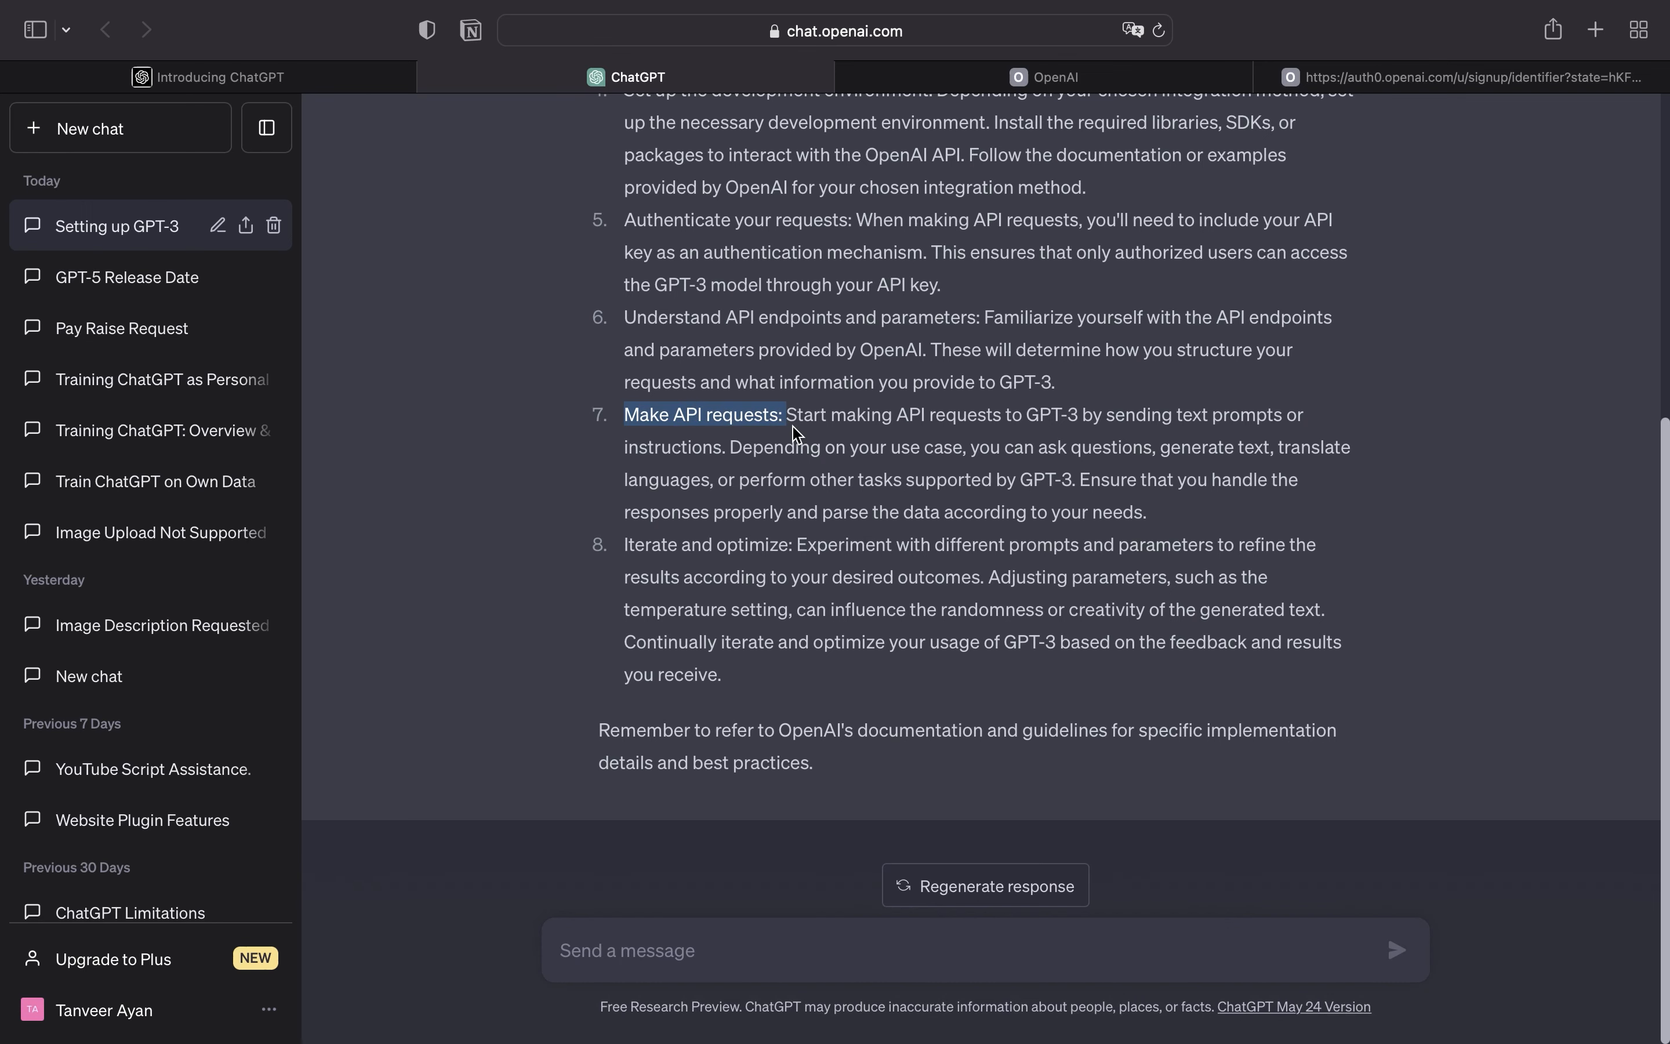
mouse_move(663, 601)
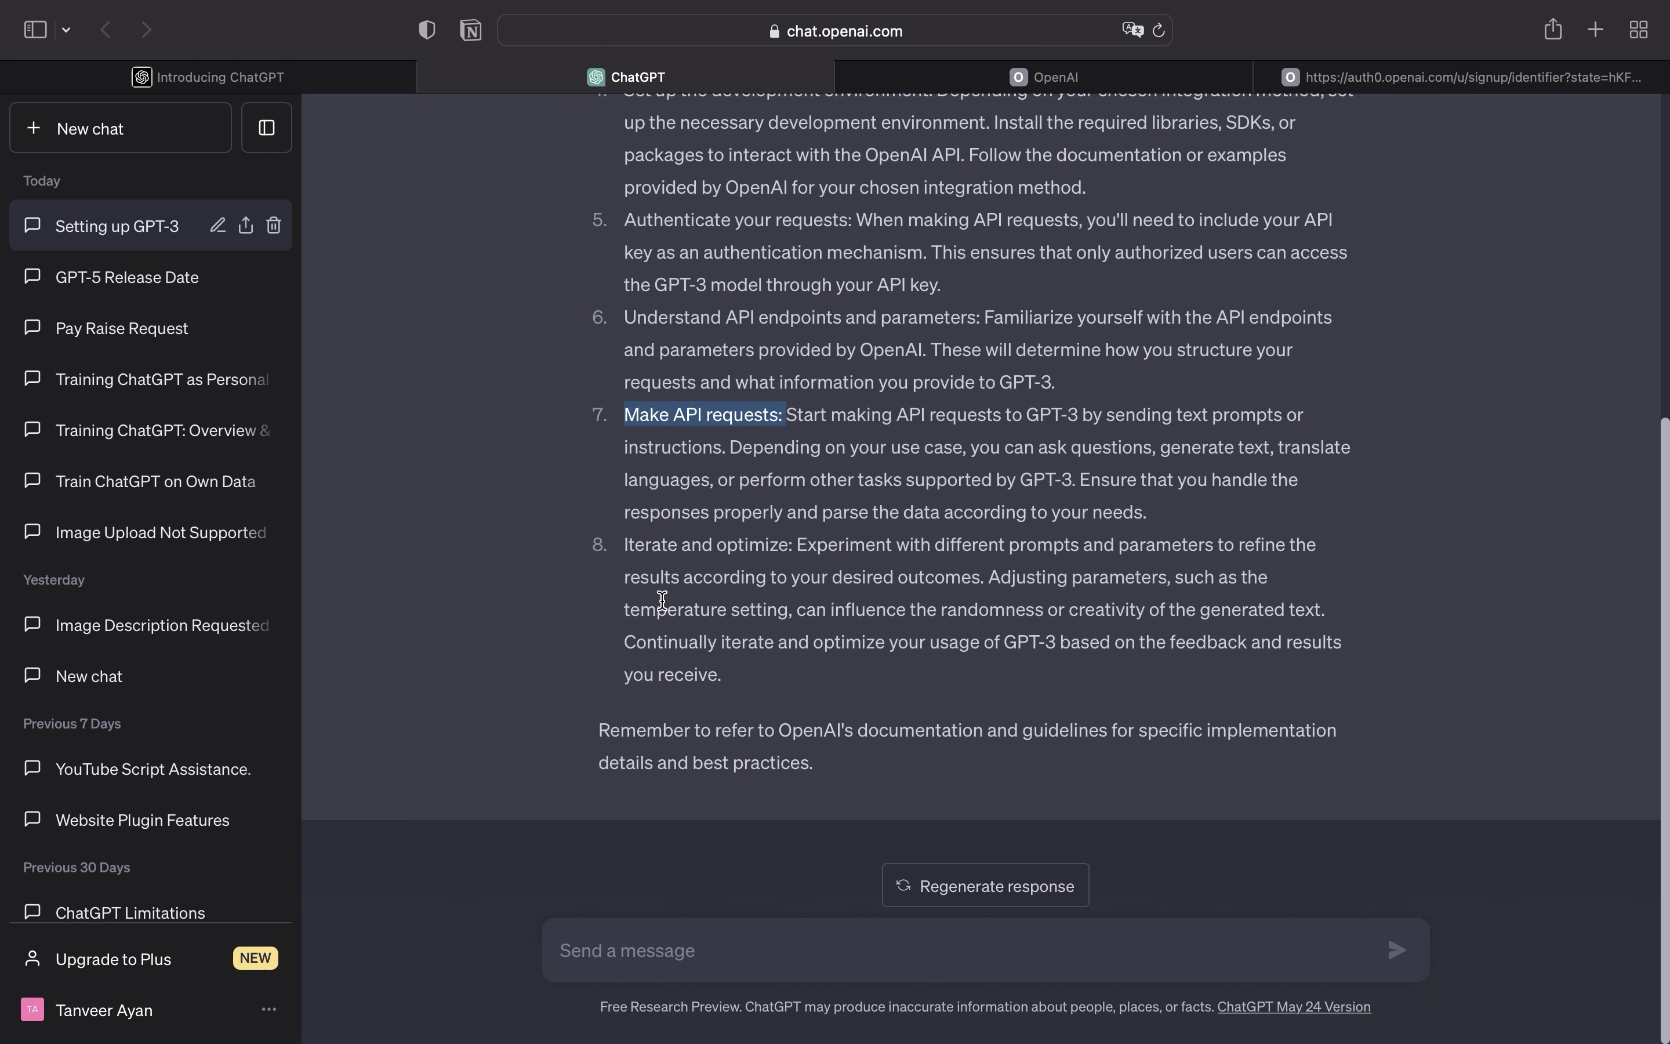